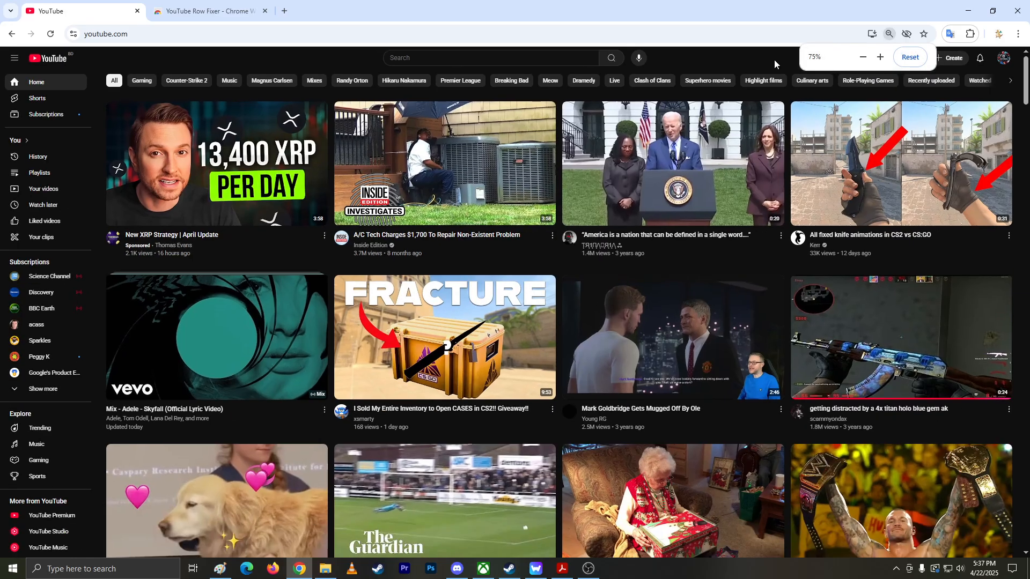
# Zoom the YouTube home page out to 33% and 25%, then back to 50%, still four videos per row
pyautogui.click(863, 57)
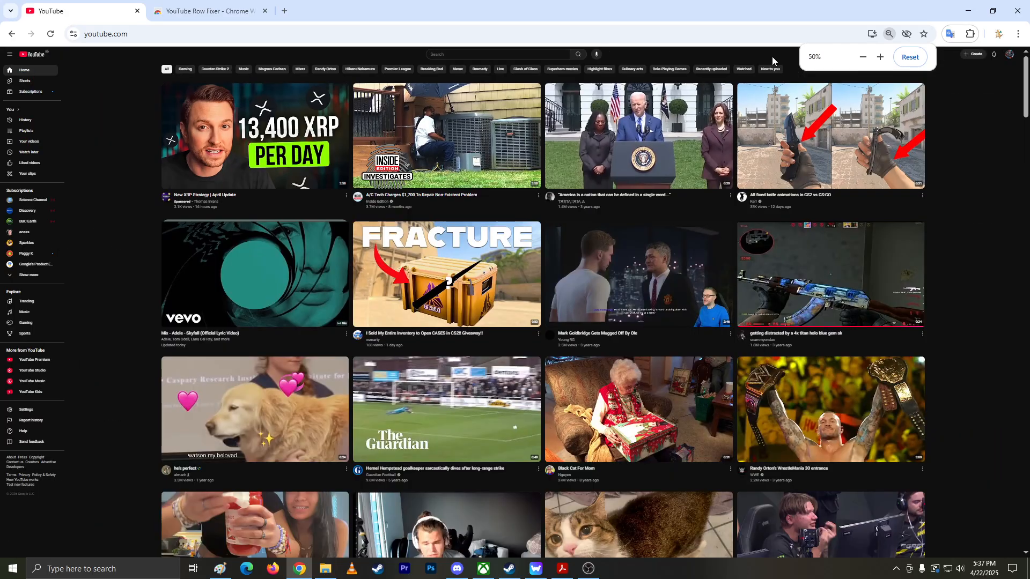
pyautogui.click(888, 33)
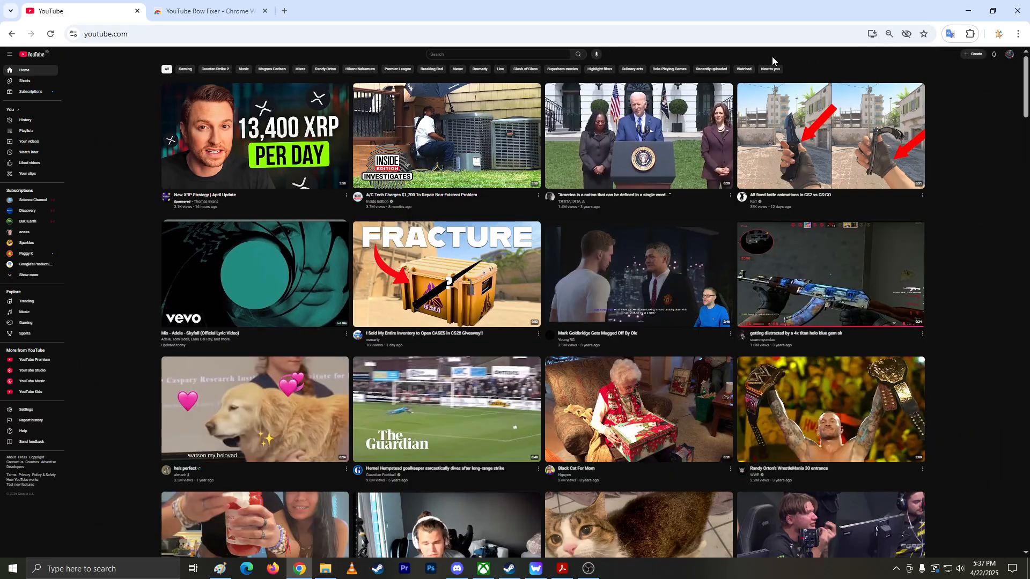
pyautogui.click(889, 33)
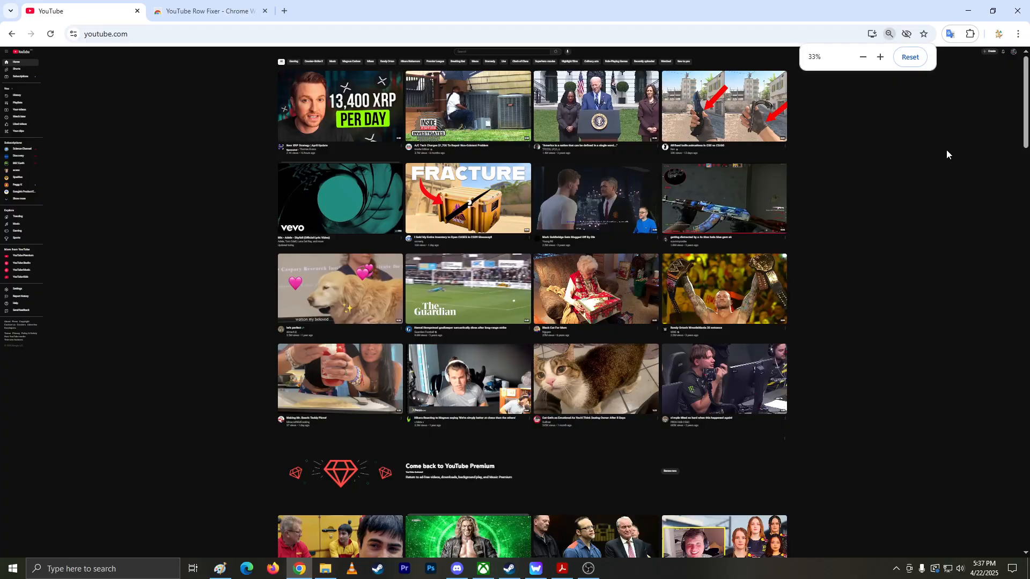
pyautogui.click(862, 56)
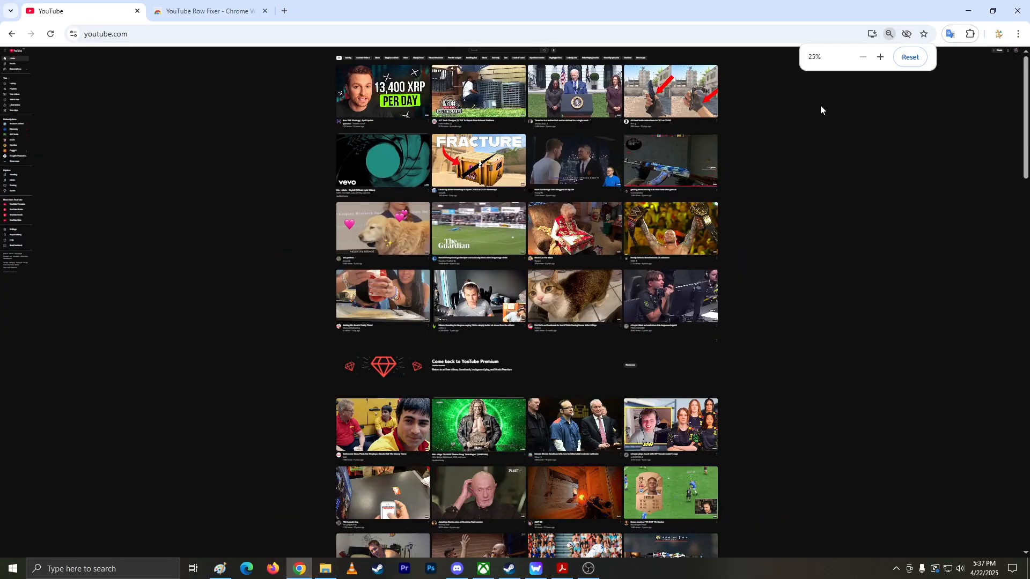
pyautogui.click(760, 175)
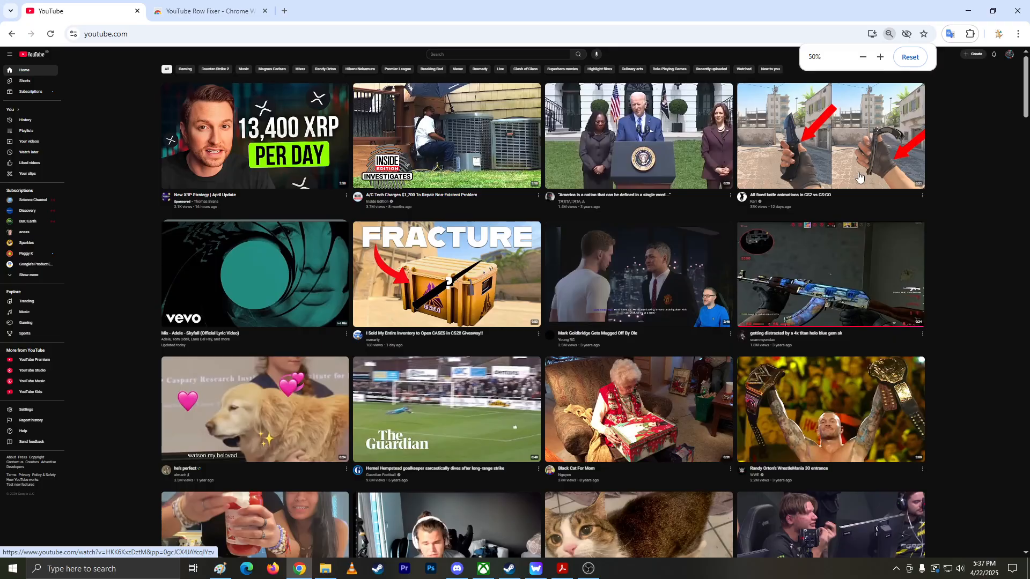
pyautogui.click(880, 56)
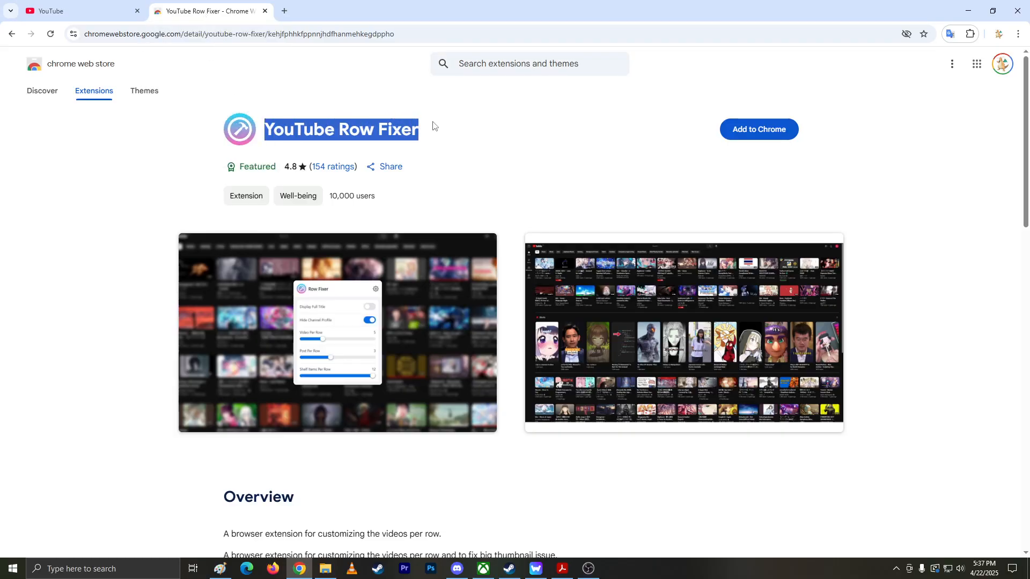
# Add YouTube Row Fixer to Chrome from the Web Store and return to the YouTube tab
pyautogui.click(758, 129)
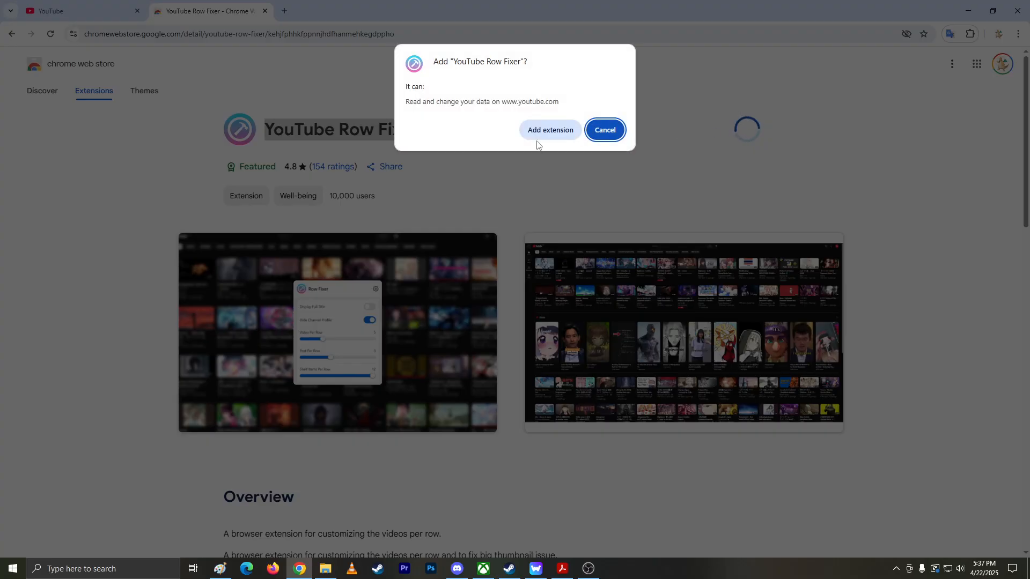
pyautogui.click(549, 129)
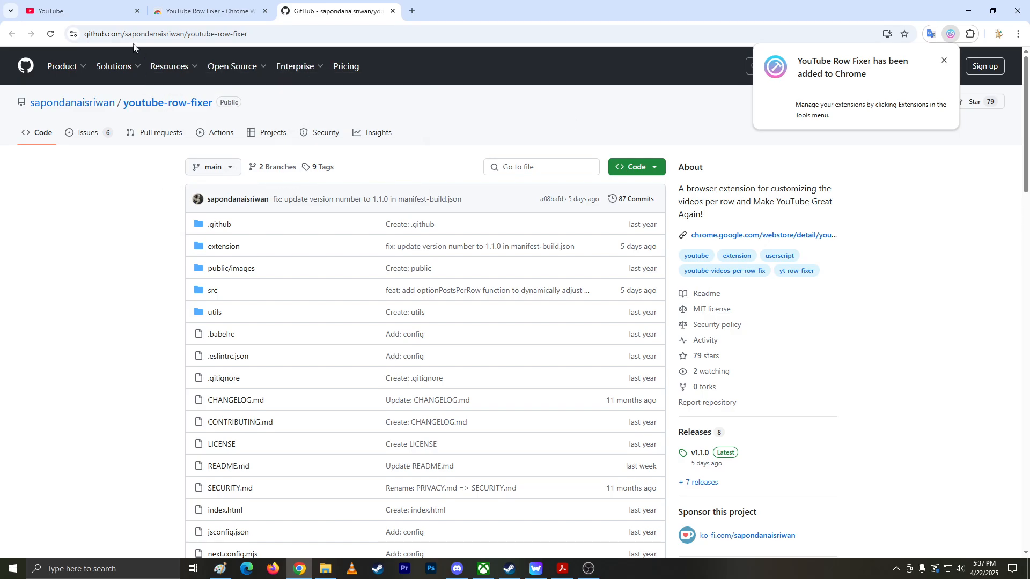
pyautogui.click(71, 11)
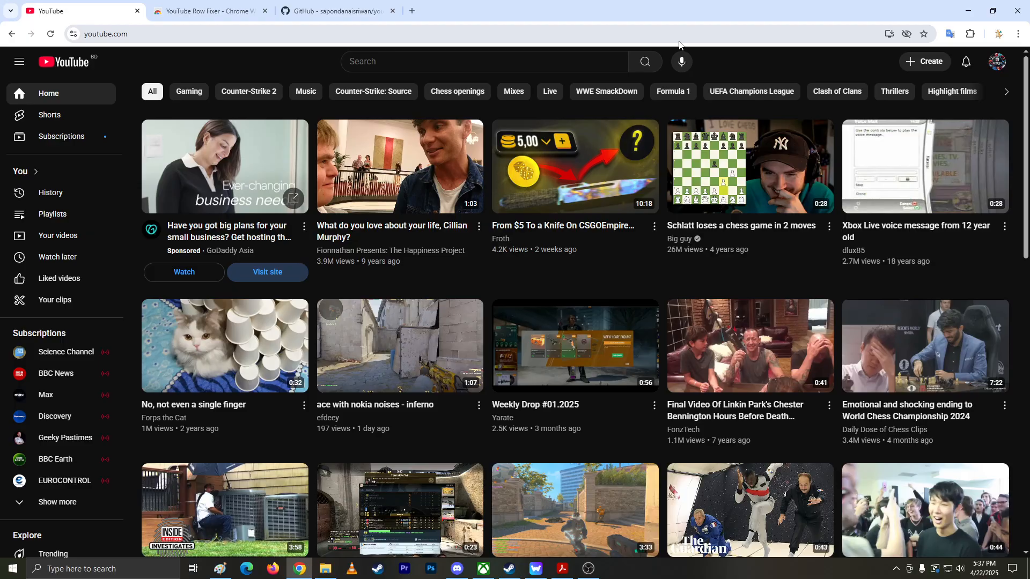
# Check the five-per-row home grid, then switch to the Chrome Web Store tab
pyautogui.click(970, 33)
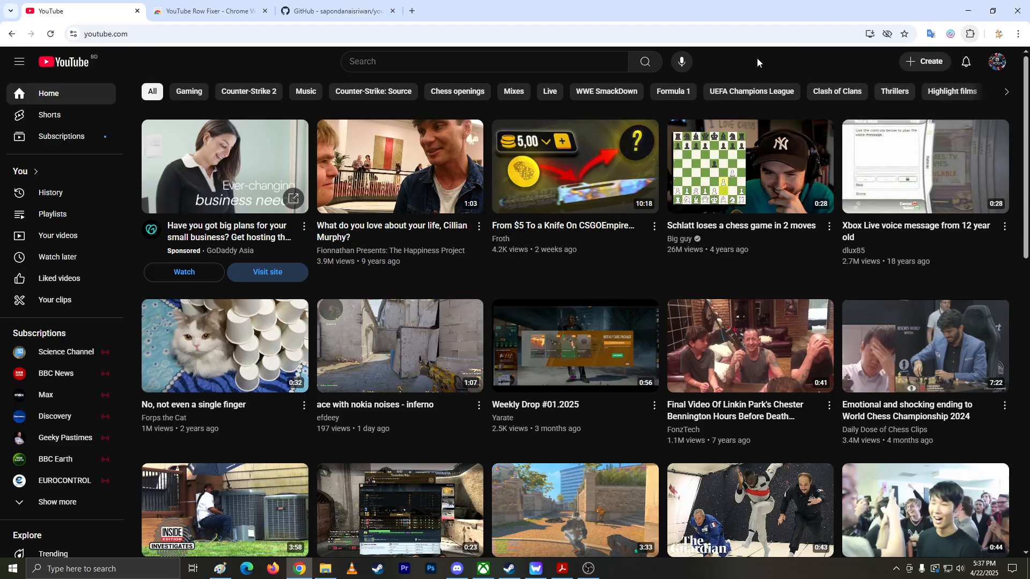
pyautogui.click(208, 10)
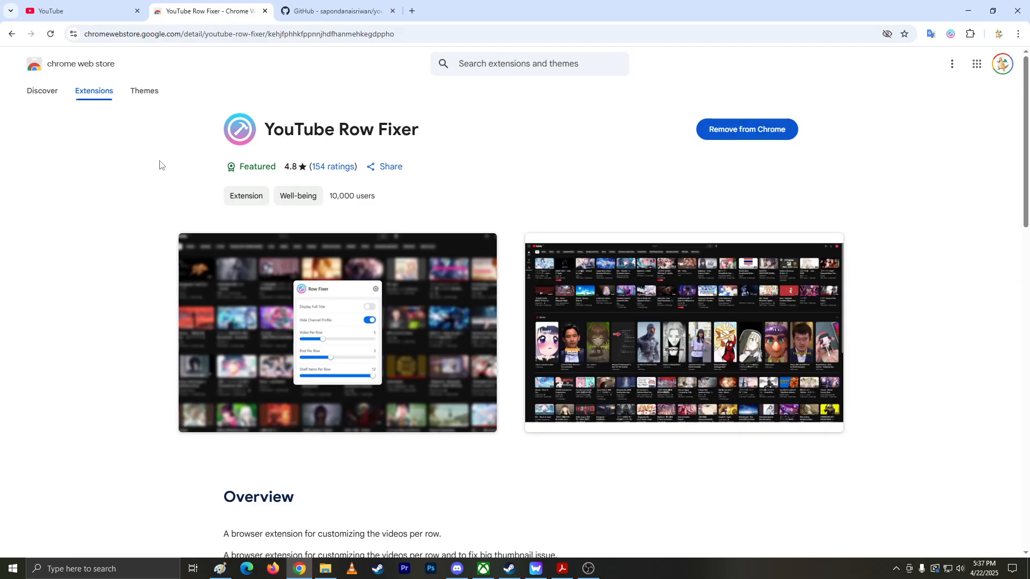
pyautogui.moveTo(256, 168)
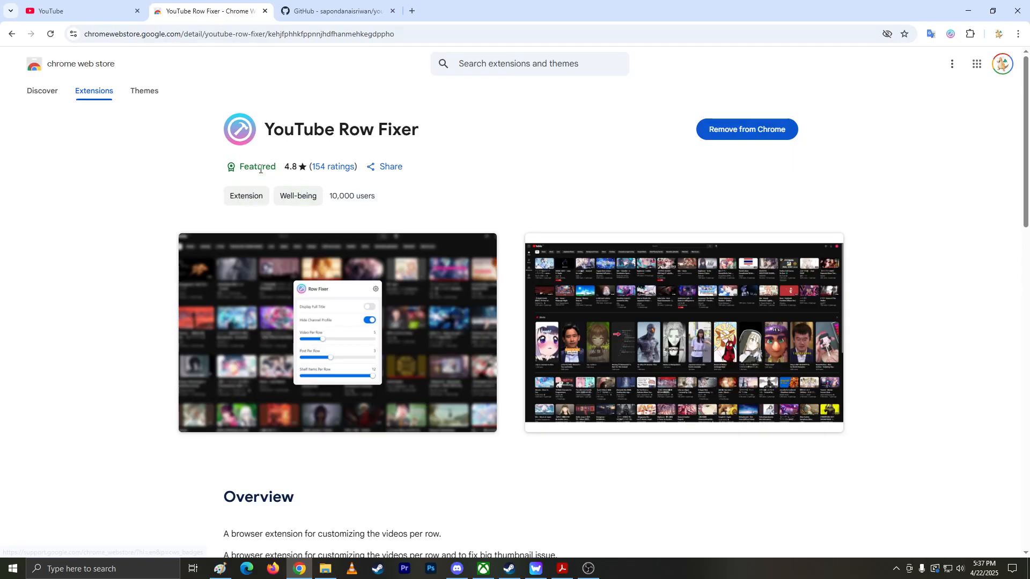
pyautogui.moveTo(231, 168)
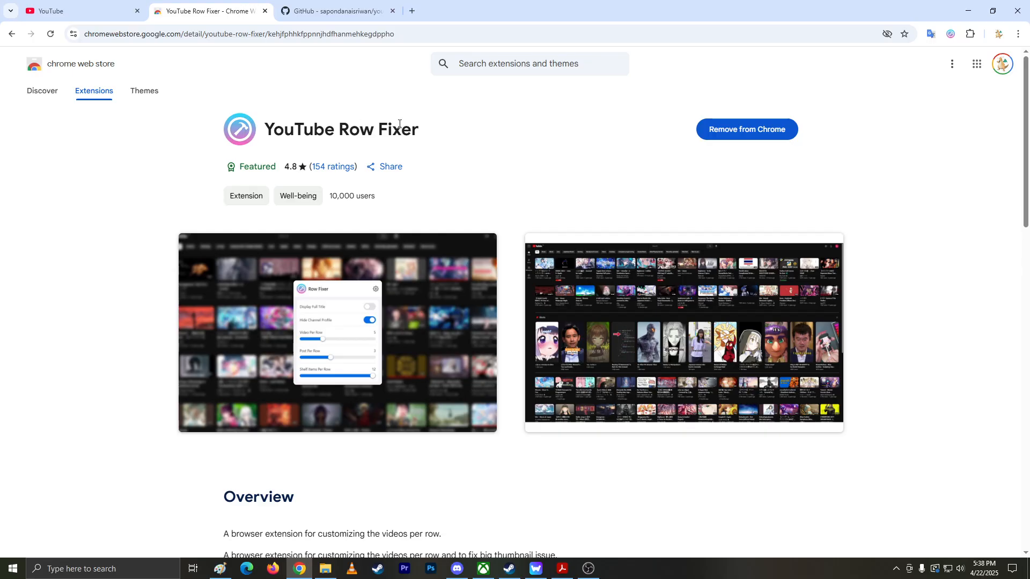
pyautogui.moveTo(300, 119)
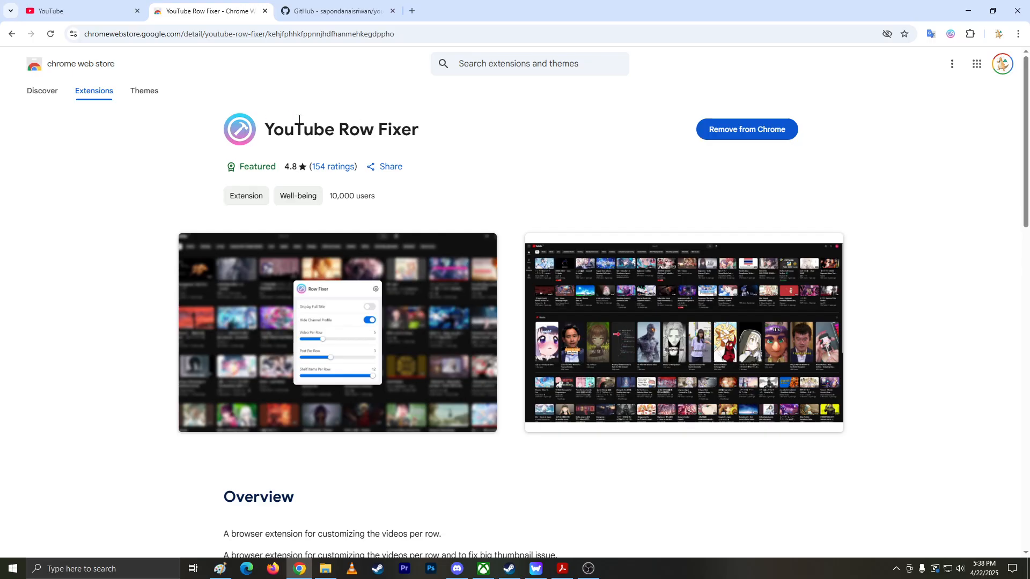
# Return to the YouTube home feed now that the listing reads 'Remove from Chrome'
pyautogui.click(78, 10)
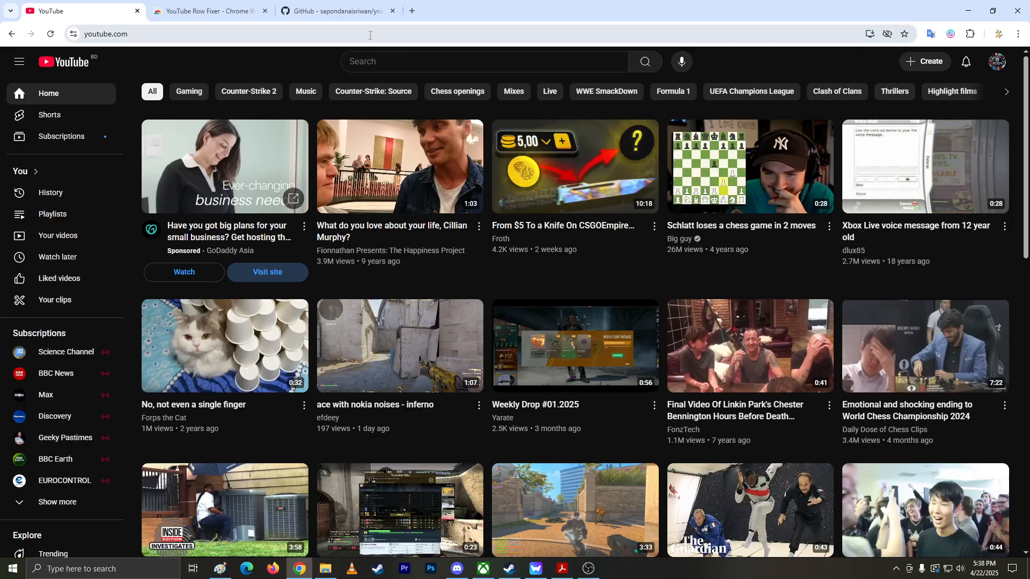